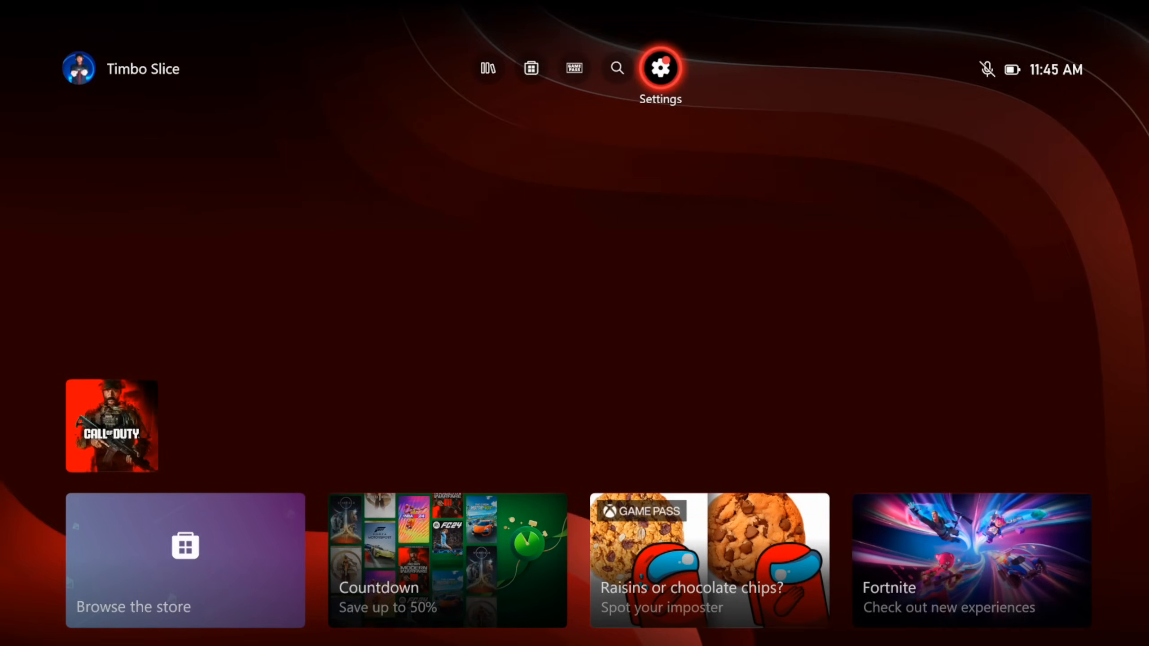
# Go from the home screen's Settings gear to General > Network settings
pyautogui.click(661, 69)
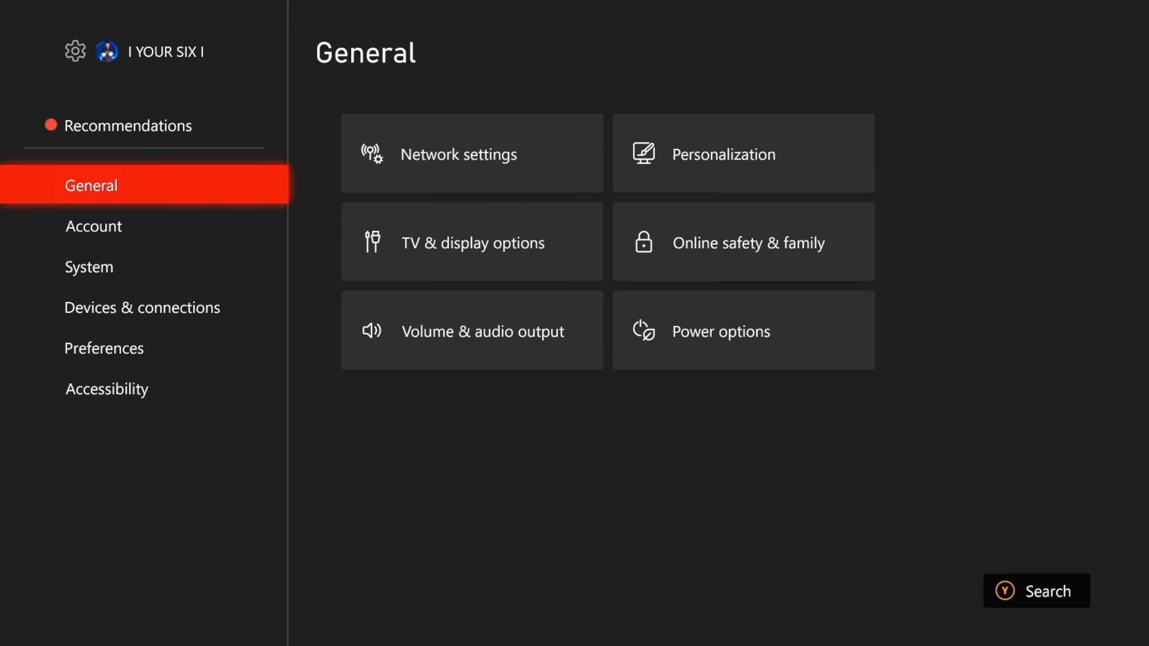
pyautogui.click(458, 154)
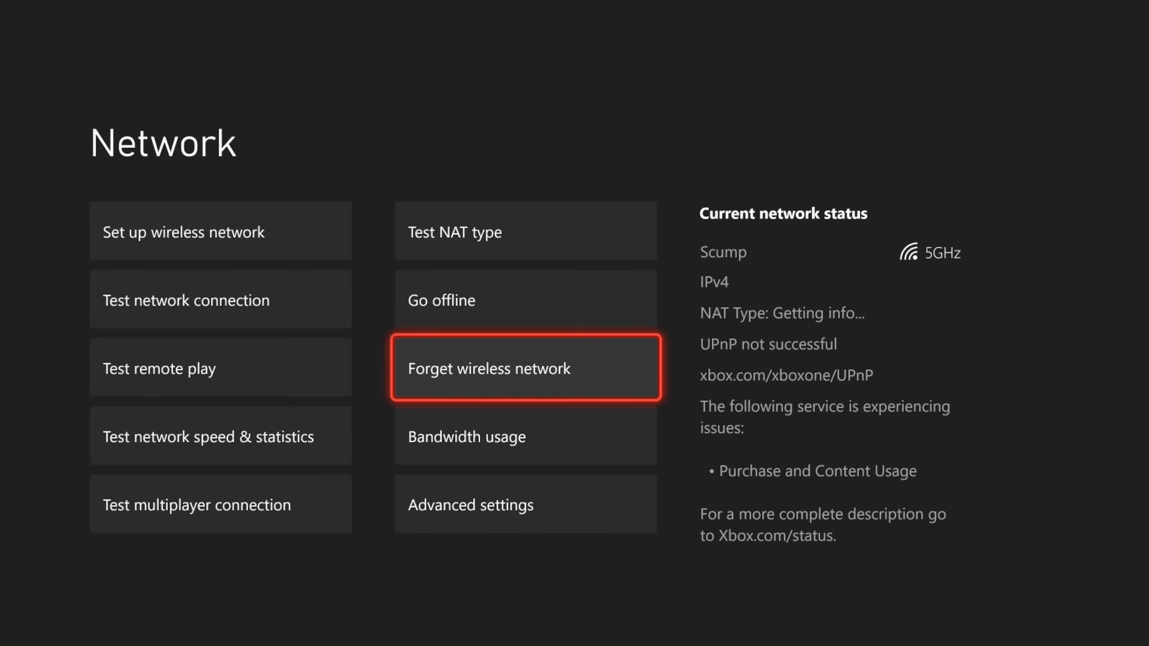
# Forget the saved wireless network and start setting up wireless again
pyautogui.click(525, 369)
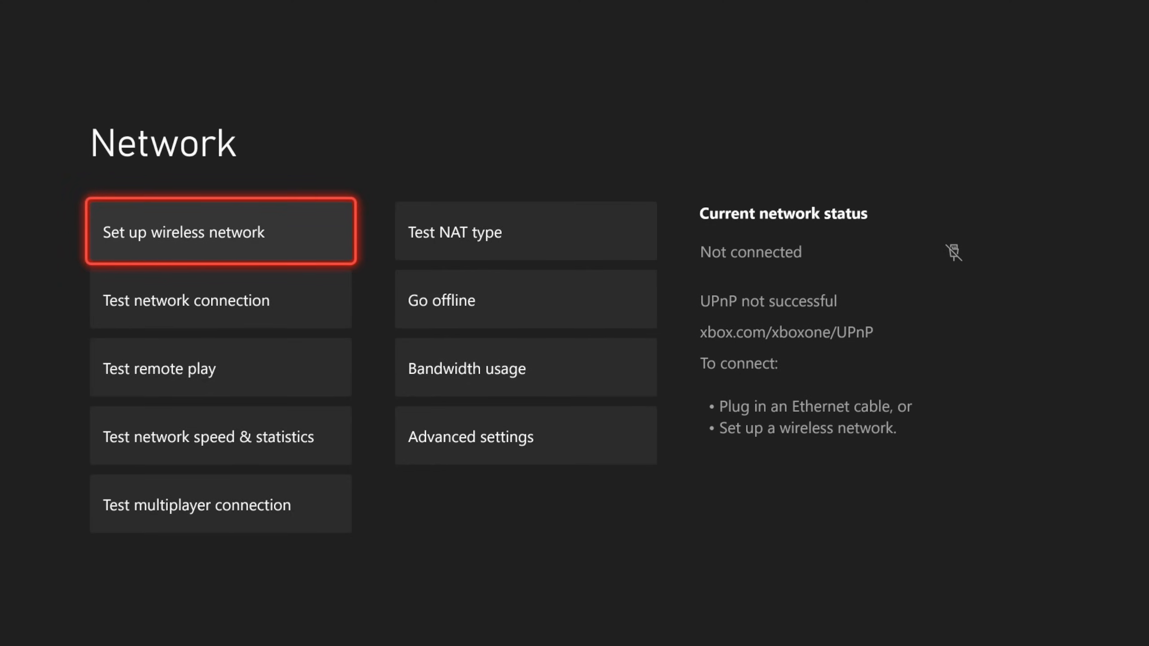
pyautogui.click(219, 232)
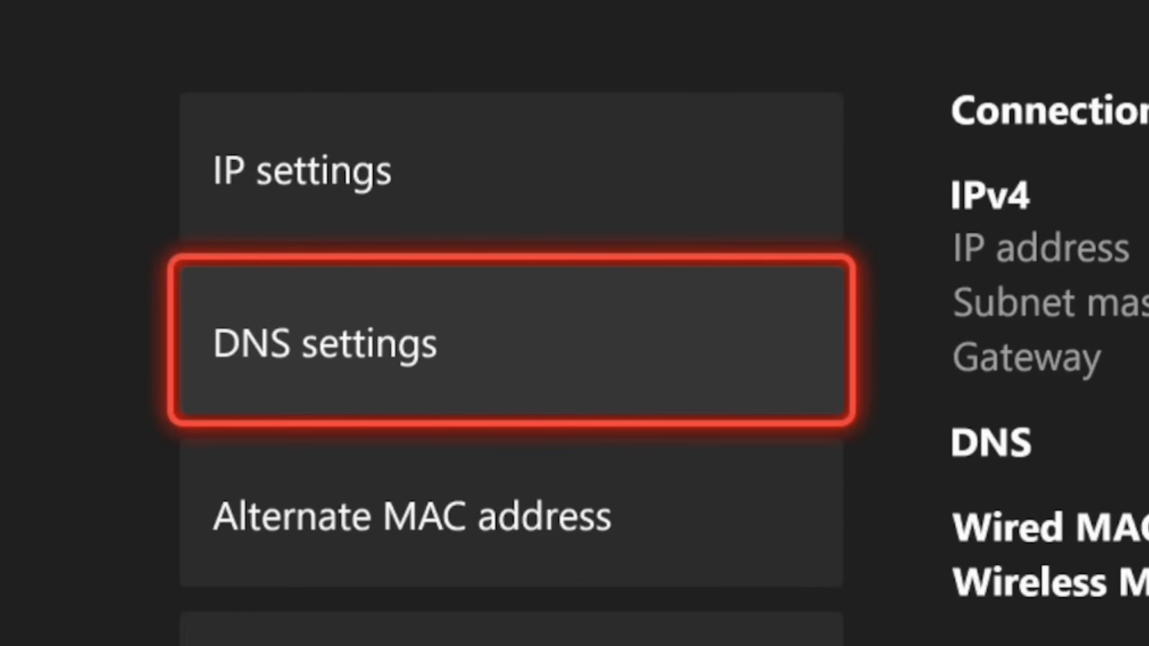
# Set IPv4 DNS to Manual and enter the primary and secondary DNS addresses
pyautogui.click(507, 345)
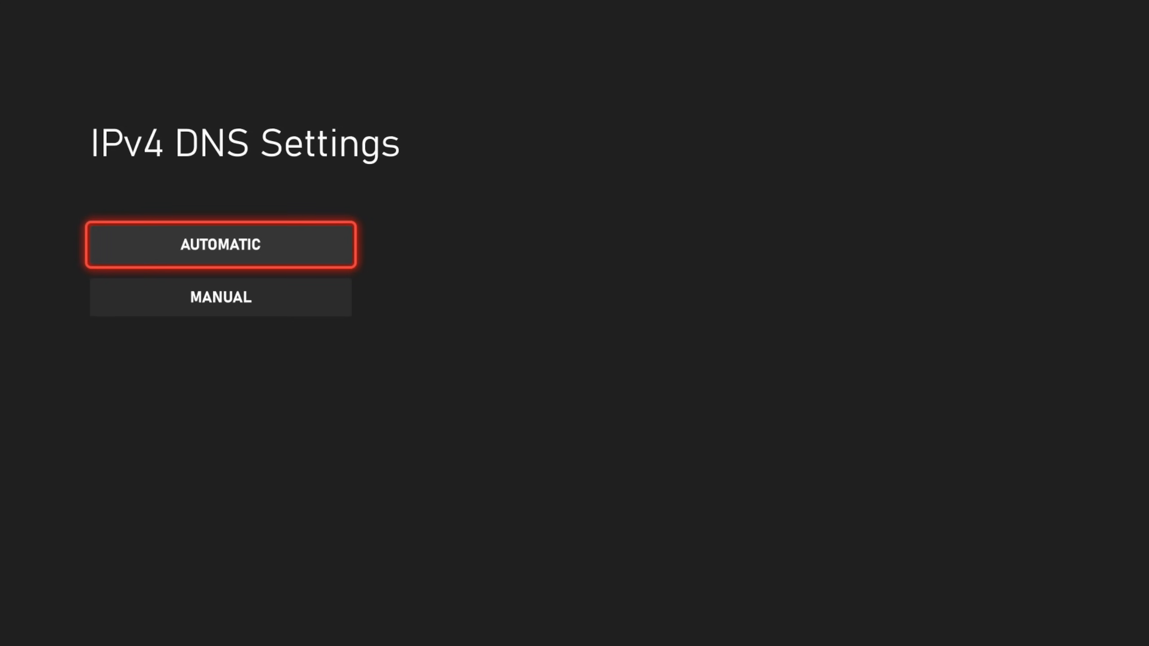
pyautogui.click(220, 297)
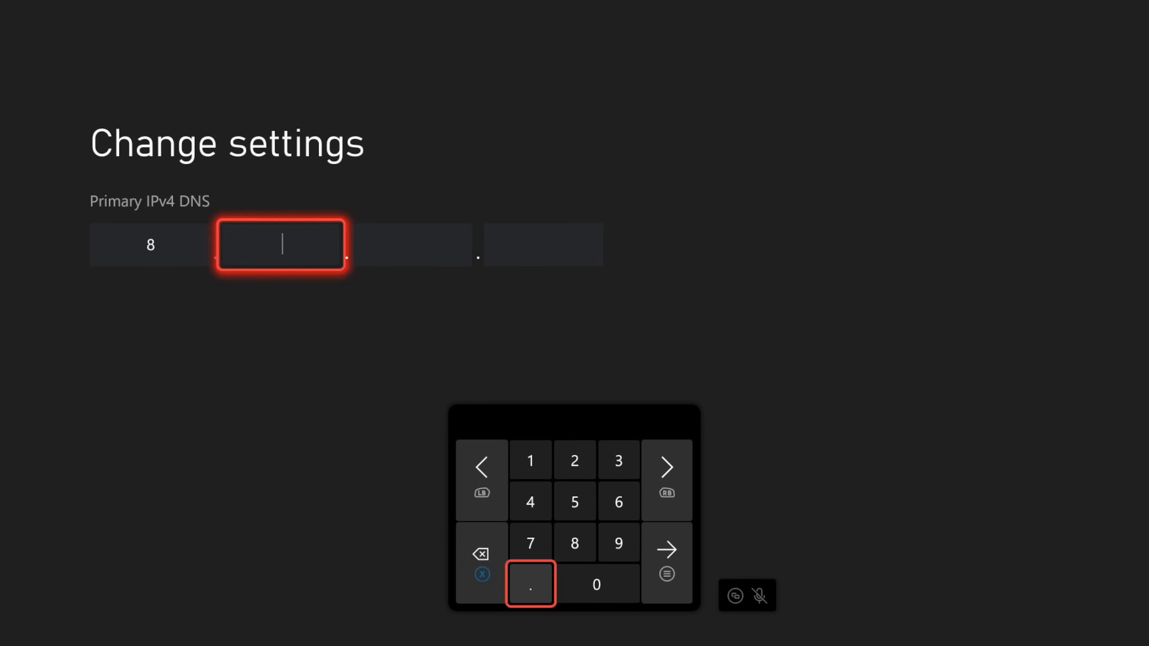
pyautogui.write('8.')
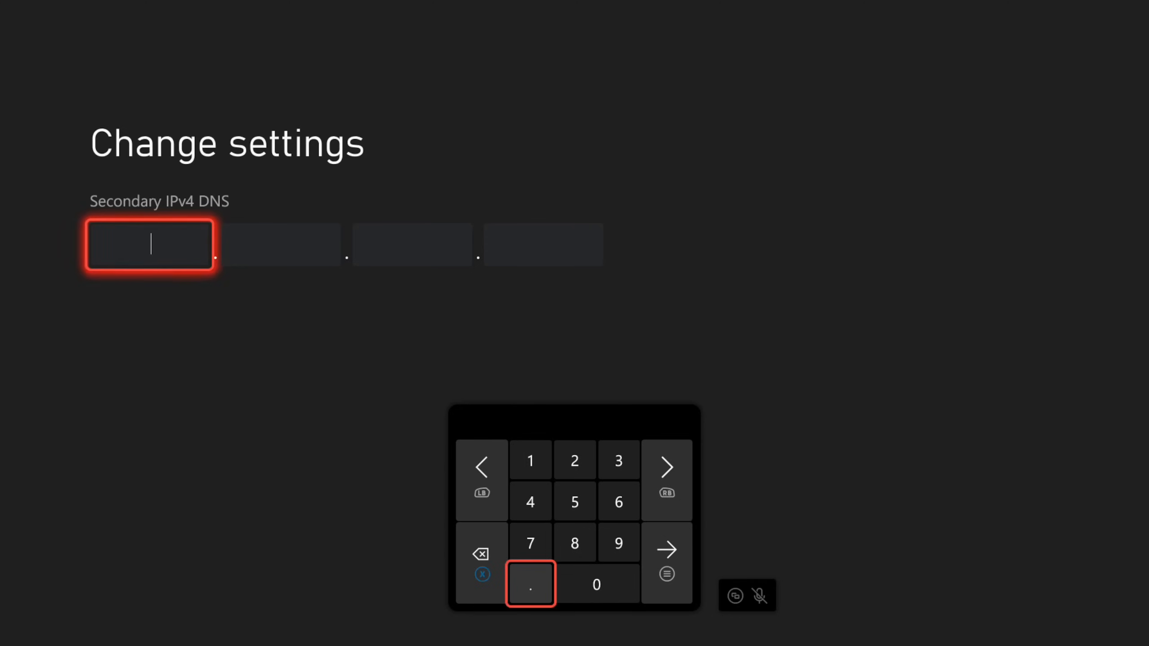
pyautogui.click(575, 543)
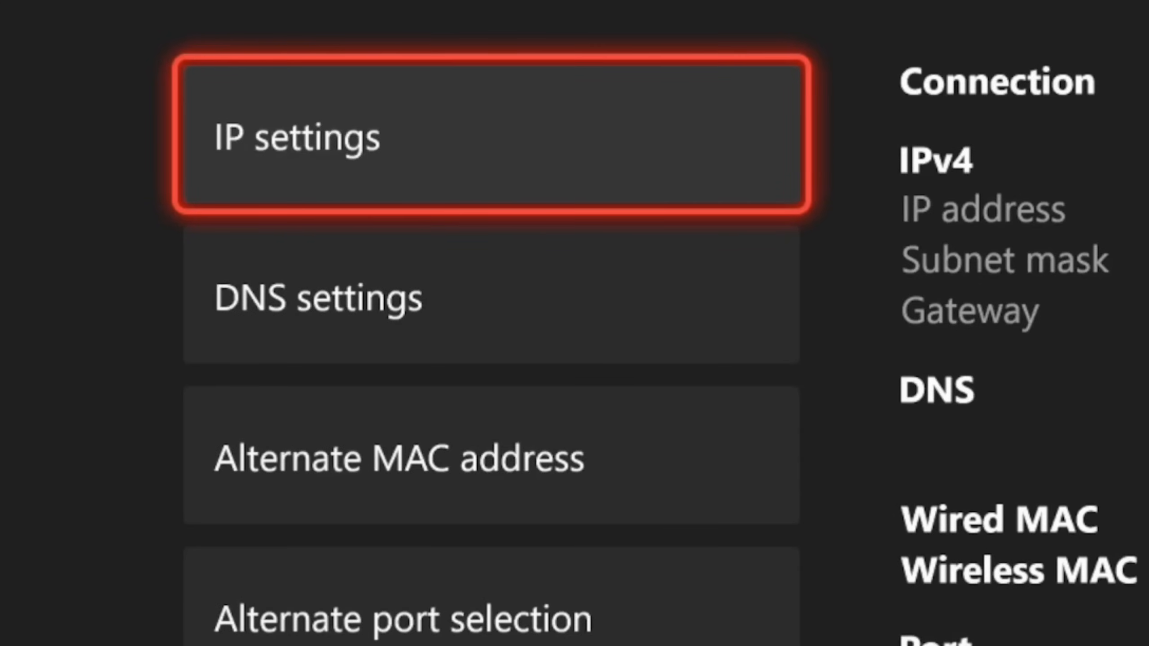
pyautogui.press('Down')
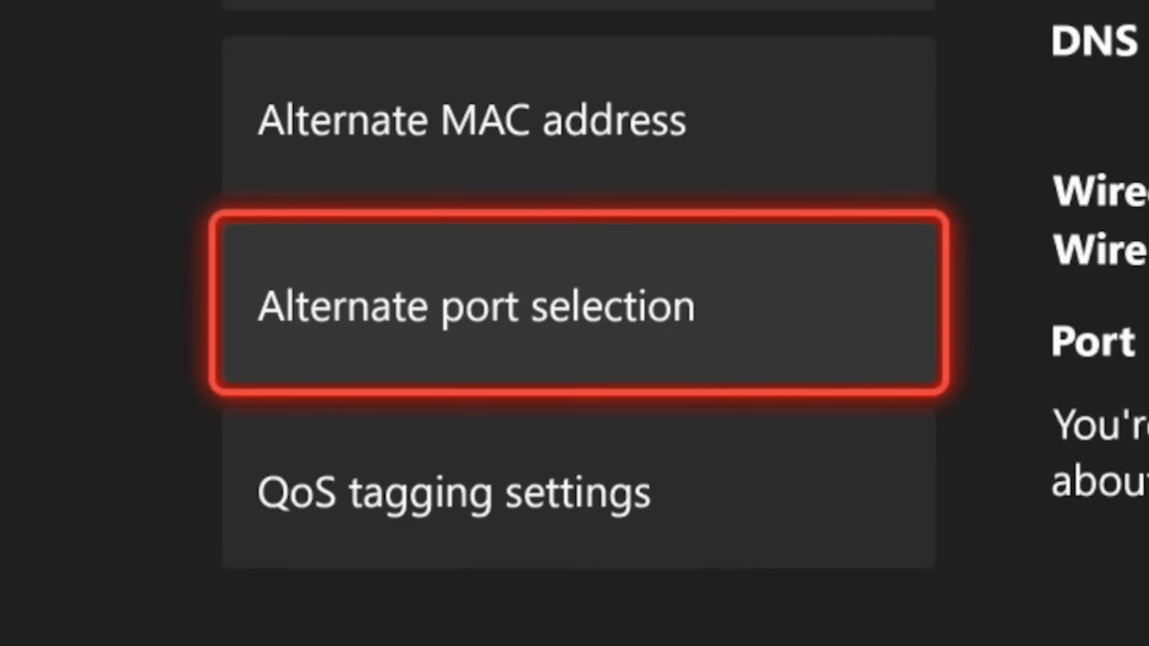
# Set Alternate port selection to Manual to list available ports
pyautogui.click(476, 305)
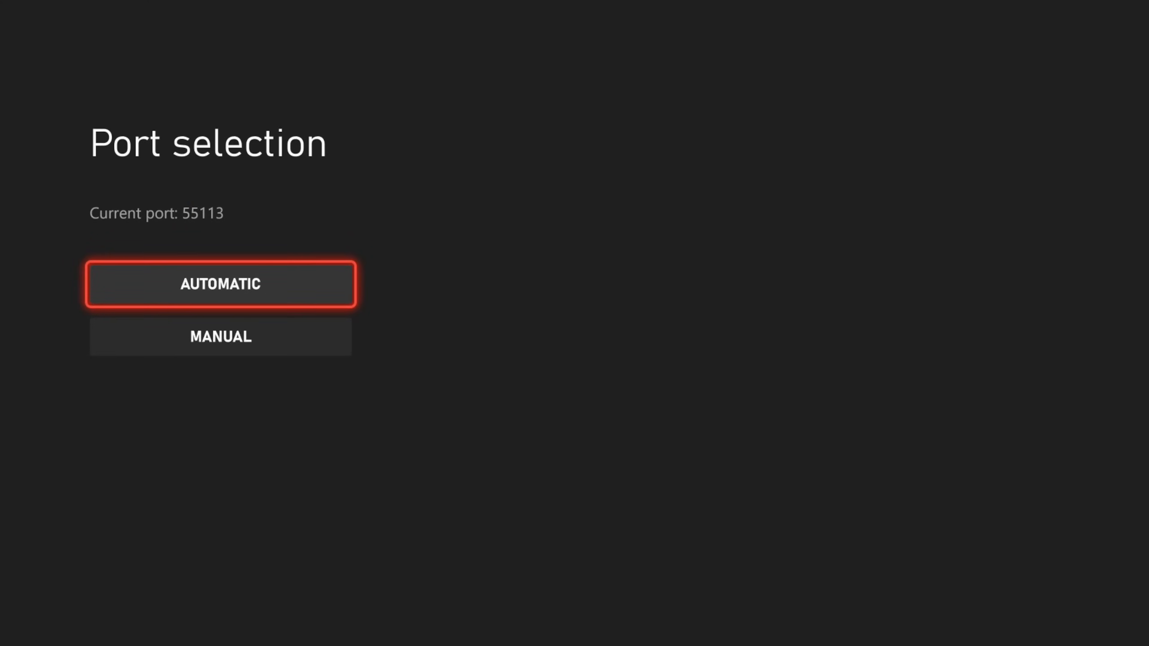
pyautogui.click(221, 336)
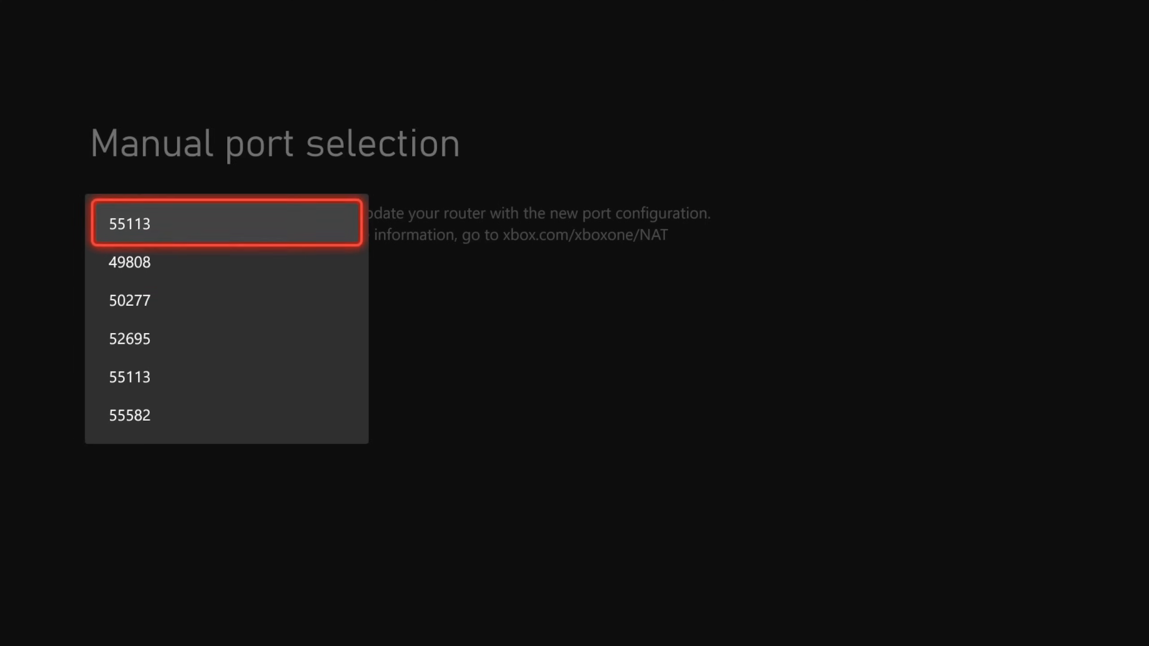